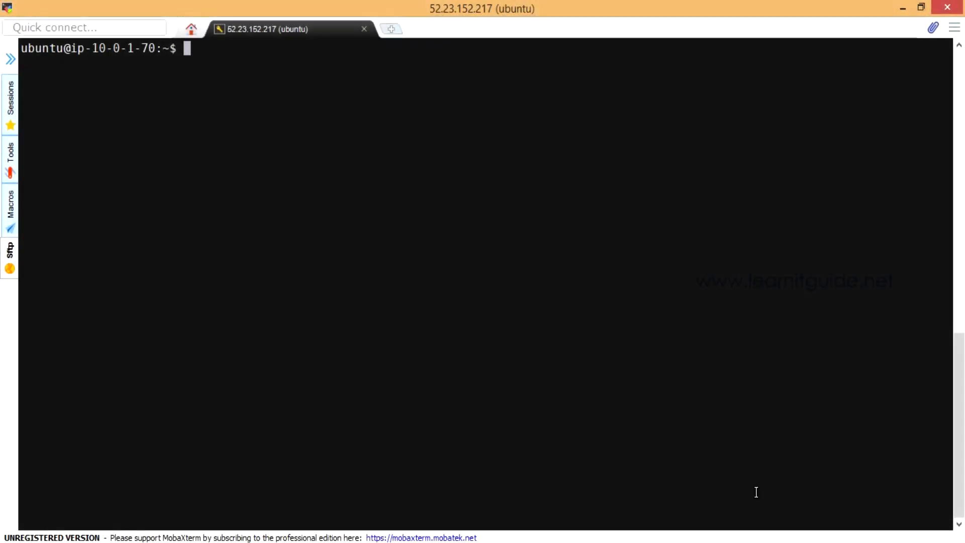
mouse_move(381, 141)
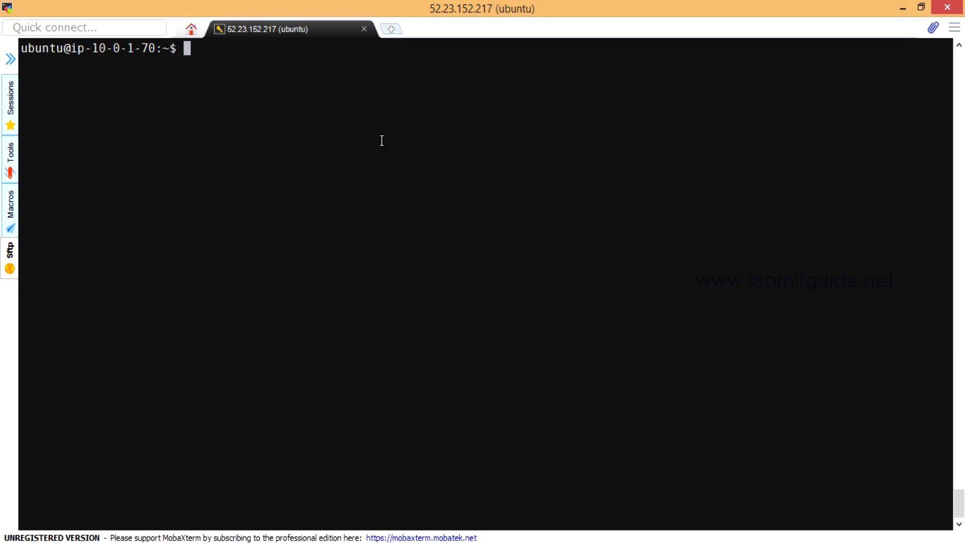
- List the AWS IAM users and check whether eksctl is already installed
type("aws")
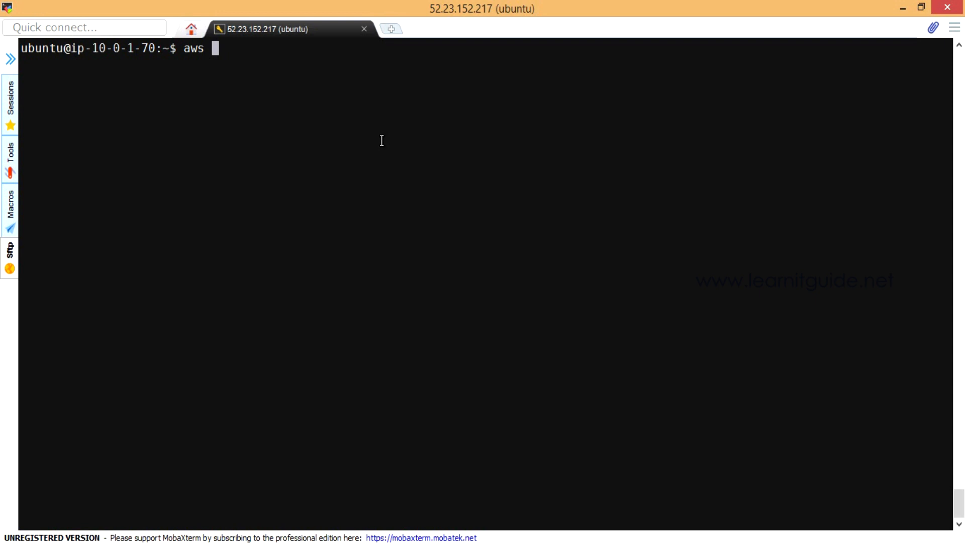
type("iam list-users")
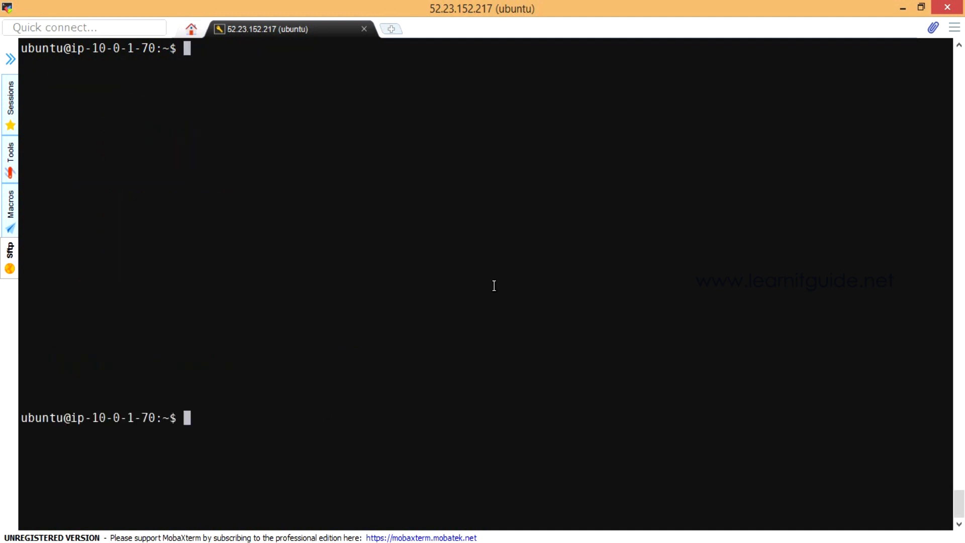
type("eksctl")
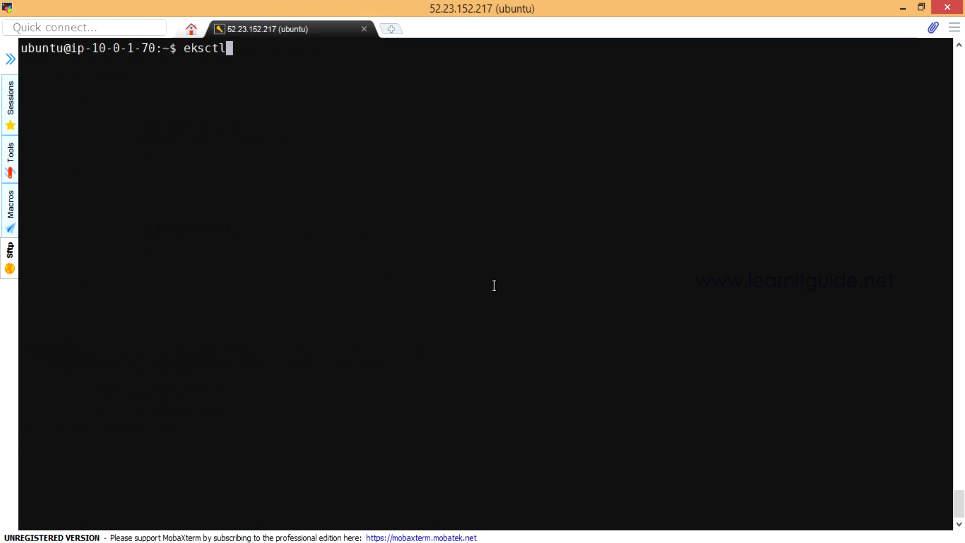
- Install eksctl into /usr/local/bin, confirm version 0.19.0, and check kubectl's version
type("curl --silent --location \"https://github.com/weaveworks/eksctl/releases/latest/download/eksctl_$(uname -s)_amd64.tar.gz\" | tar xz -C /tmp")
type("sudo mv /tmp/eksctl /usr/local/")
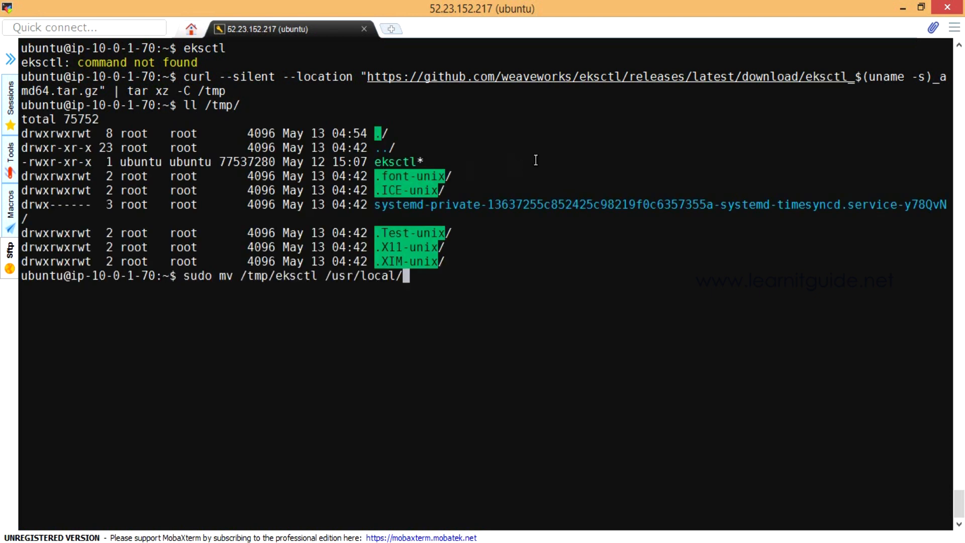
type("bin")
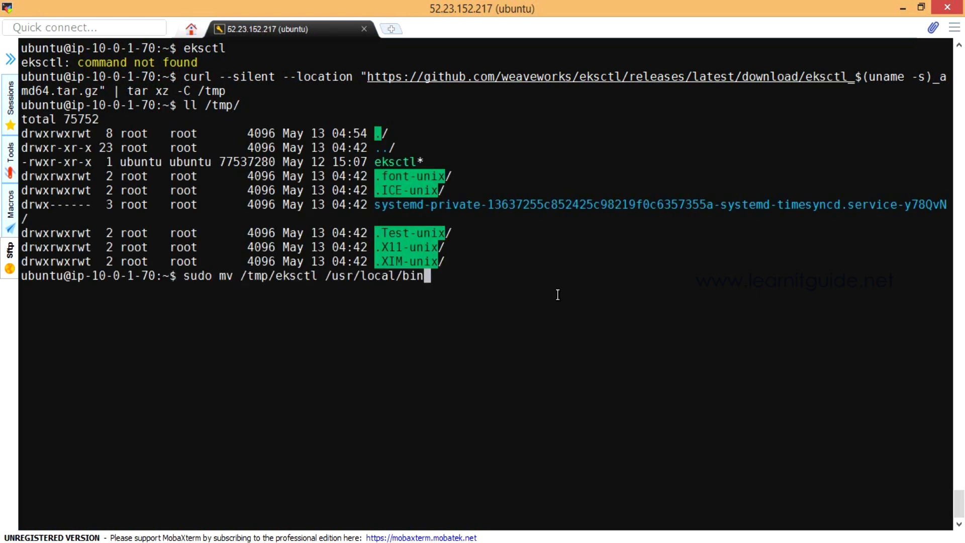
type("eksctl version")
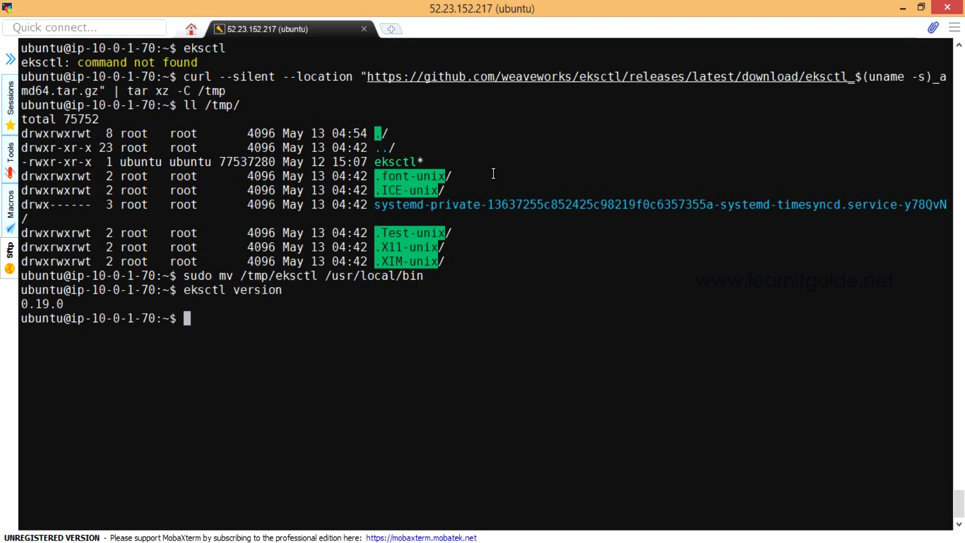
type("kubectl version")
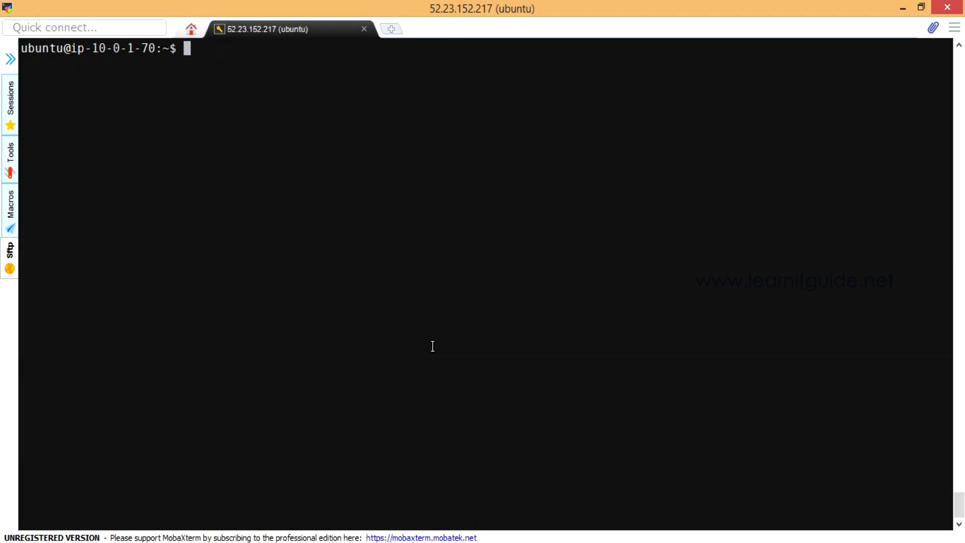
- Copy kubectl into $HOME/bin on the PATH and confirm client v1.16.8-eks
type("mkdir -p $HOME/bin && cp ./kubectl $HOME/bin/kubectl && export PATH=$PATH:$HOME/bin")
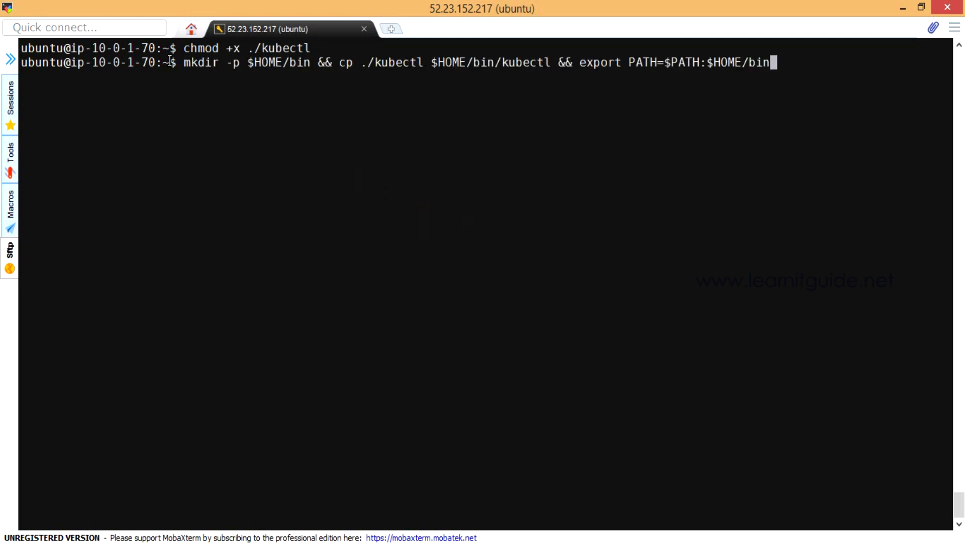
mouse_move(735, 153)
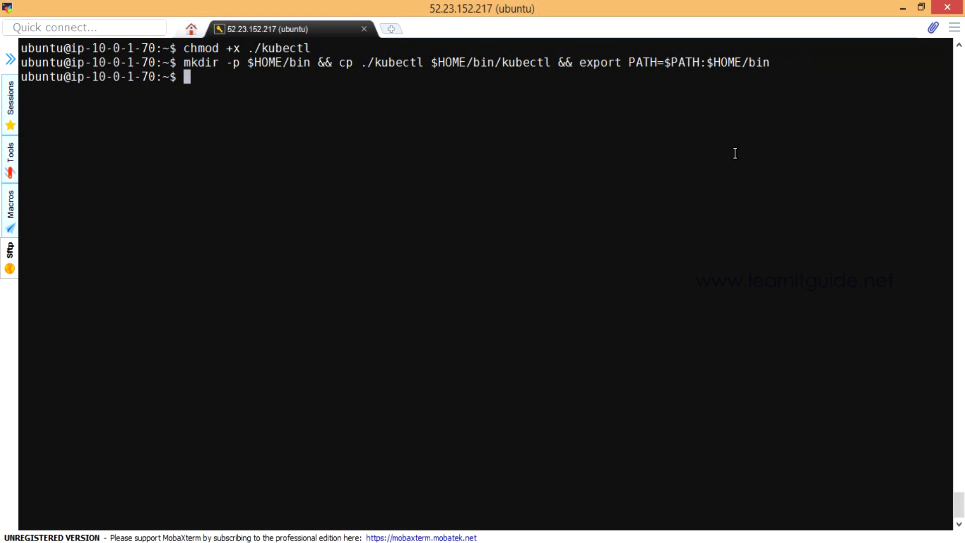
type("kubectl version")
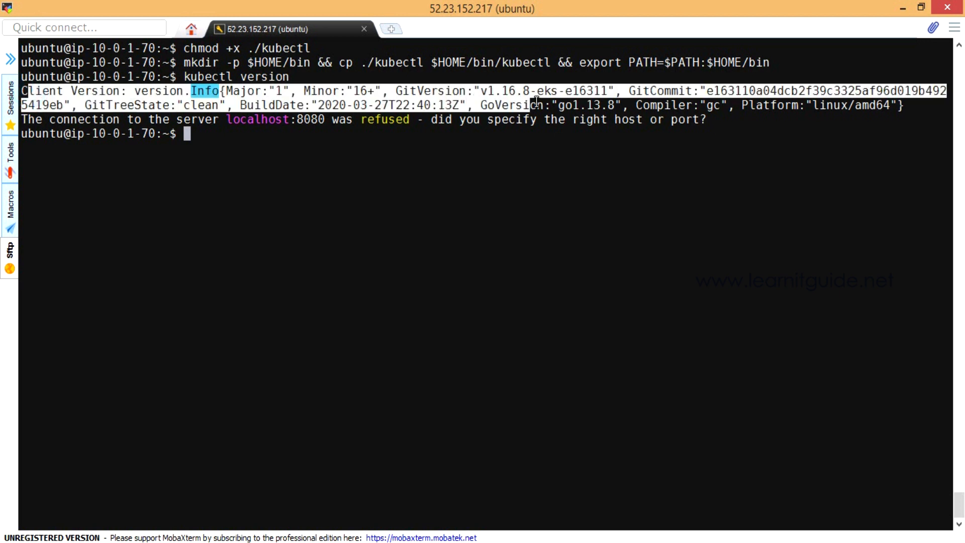
double_click(257, 120)
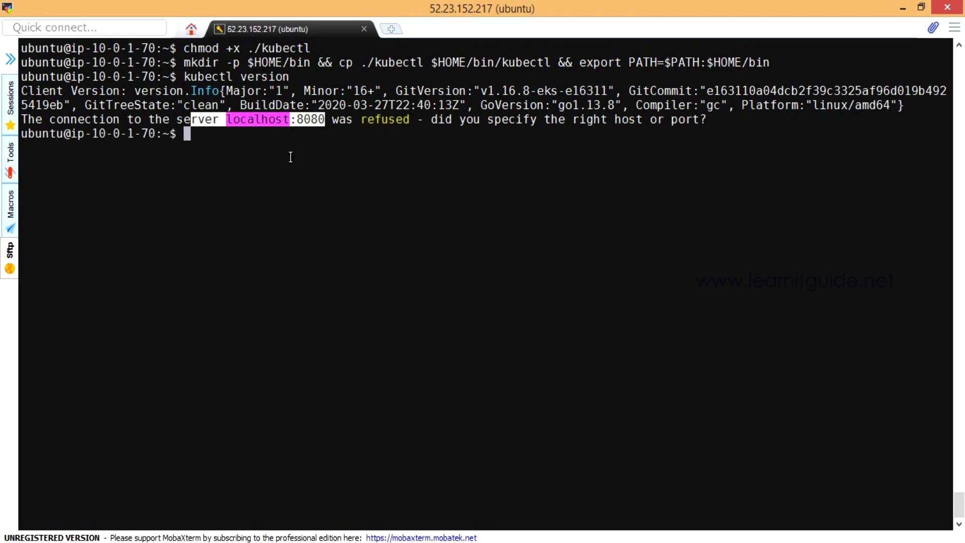
left_click(332, 182)
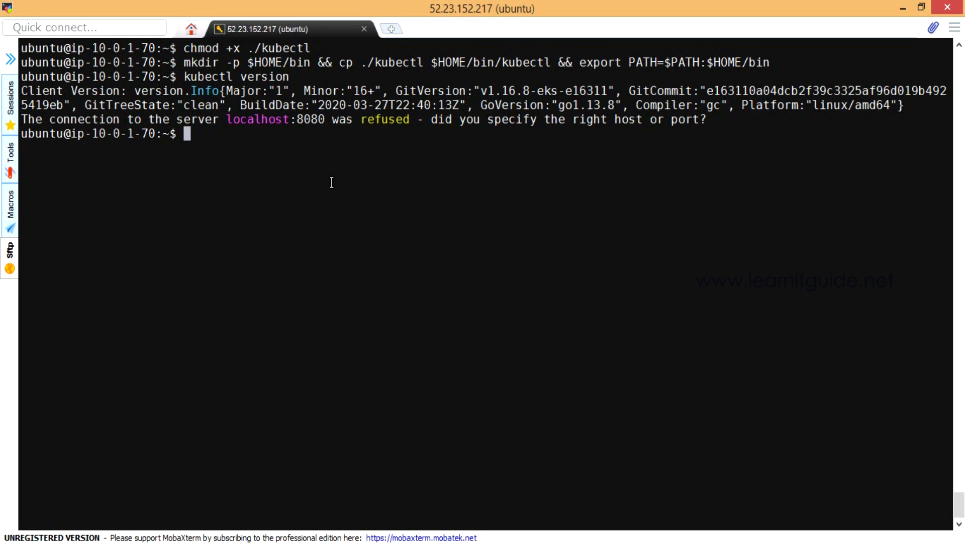
type("more co")
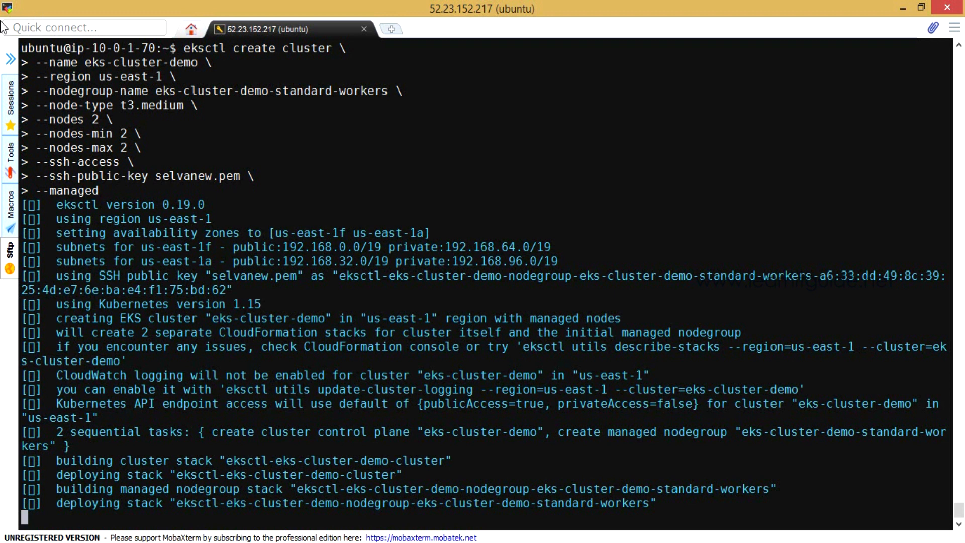
- Scroll through the eksctl create cluster output until both t3.medium nodes report ready
scroll("down", 3)
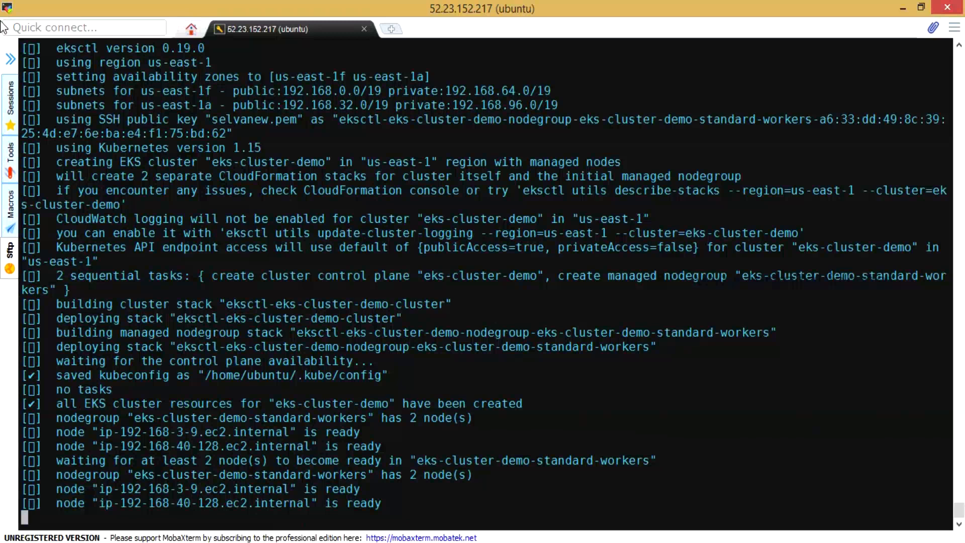
scroll("down", 3)
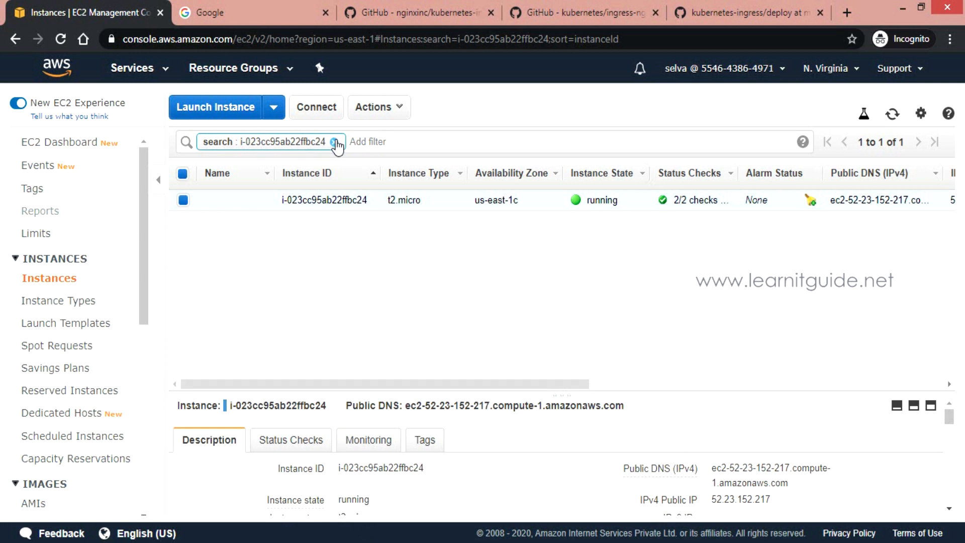
- Find eks-cluster-demo through the EKS service and view its Active status and networking
left_click(337, 142)
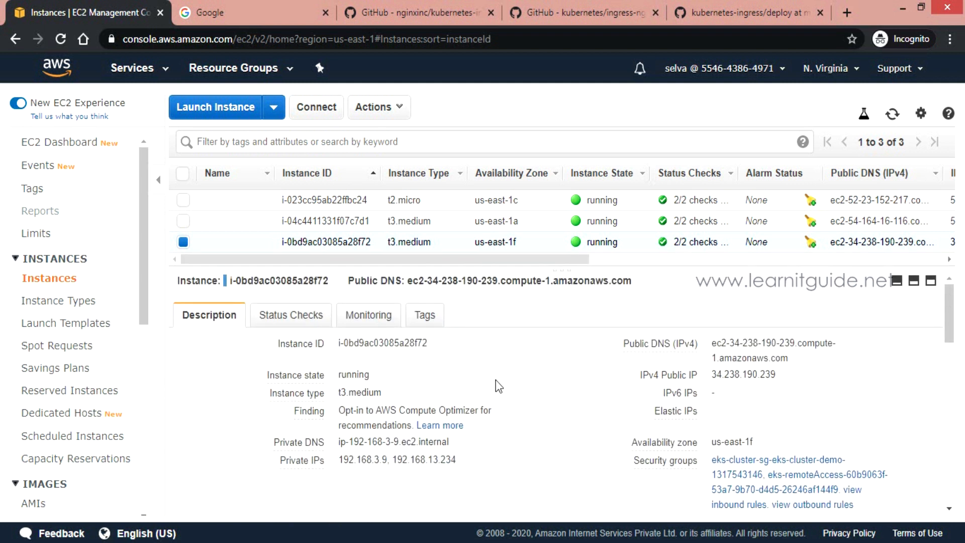
left_click(132, 68)
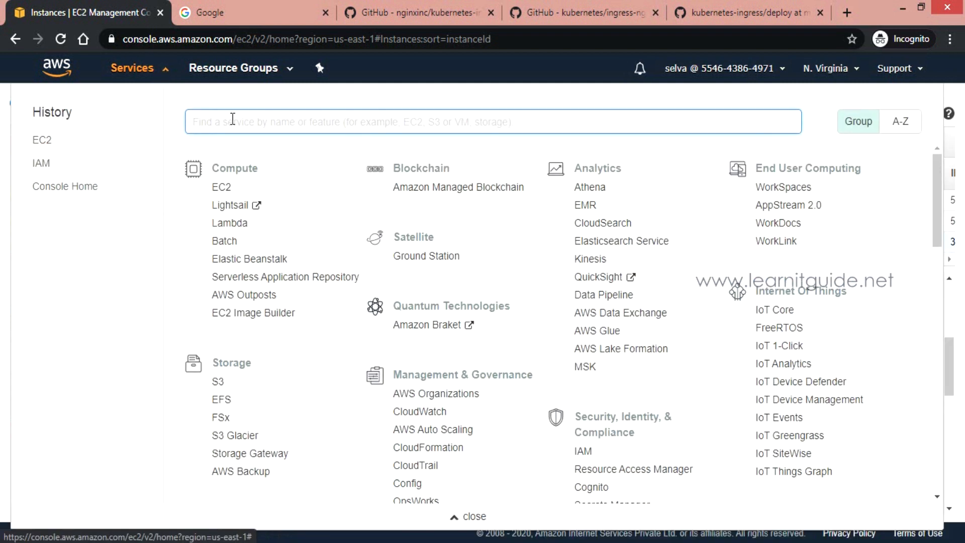
type("eks")
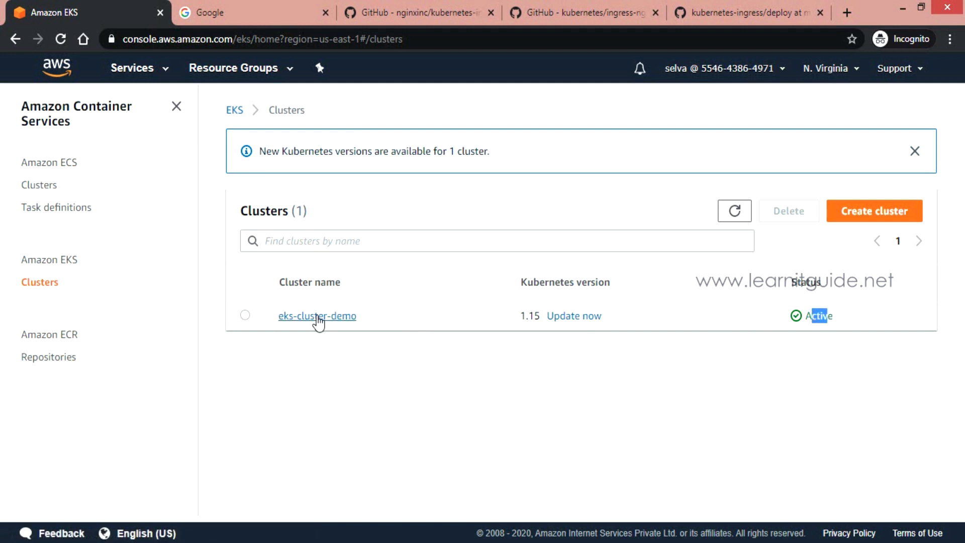
left_click(317, 316)
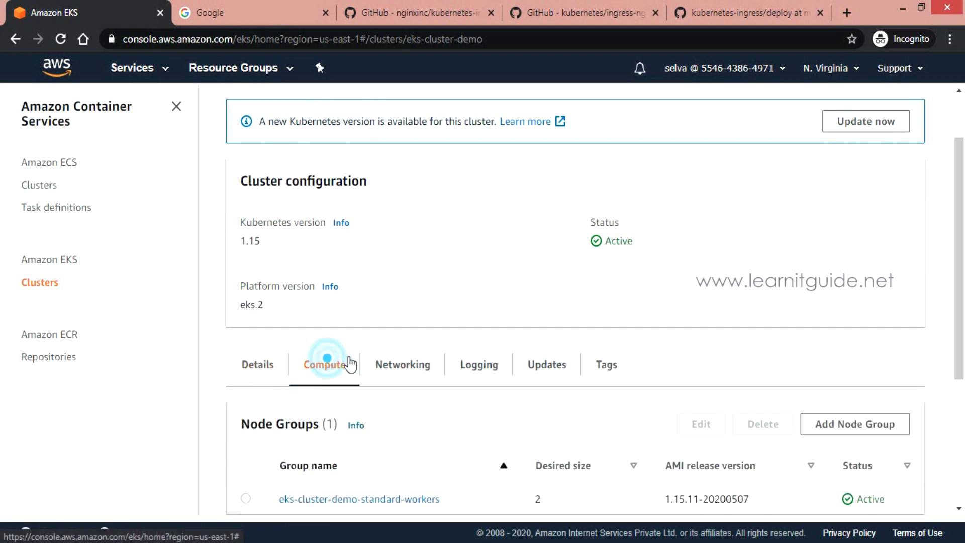
scroll("down", 3)
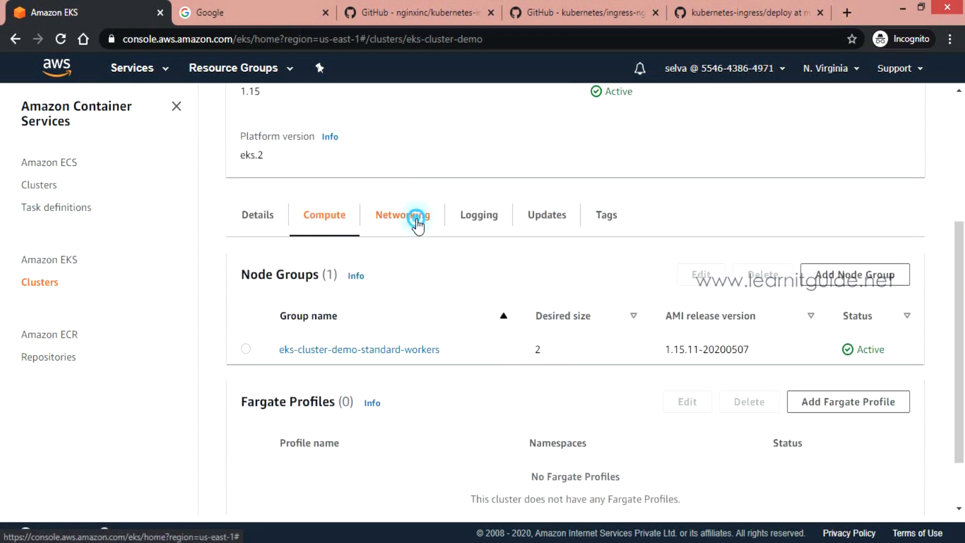
left_click(478, 290)
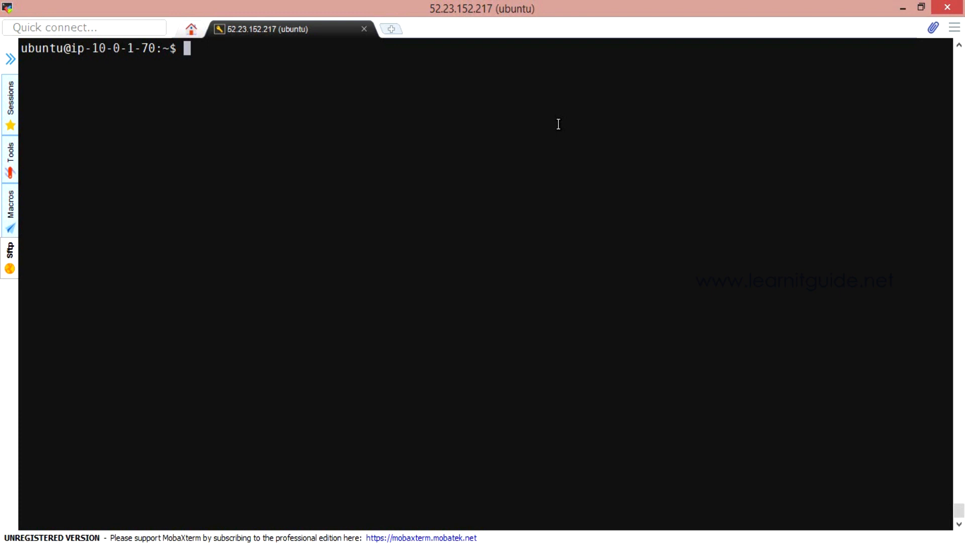
- Enter the kubernetes-knote folder and view the mongo.yaml manifest
type("cd")
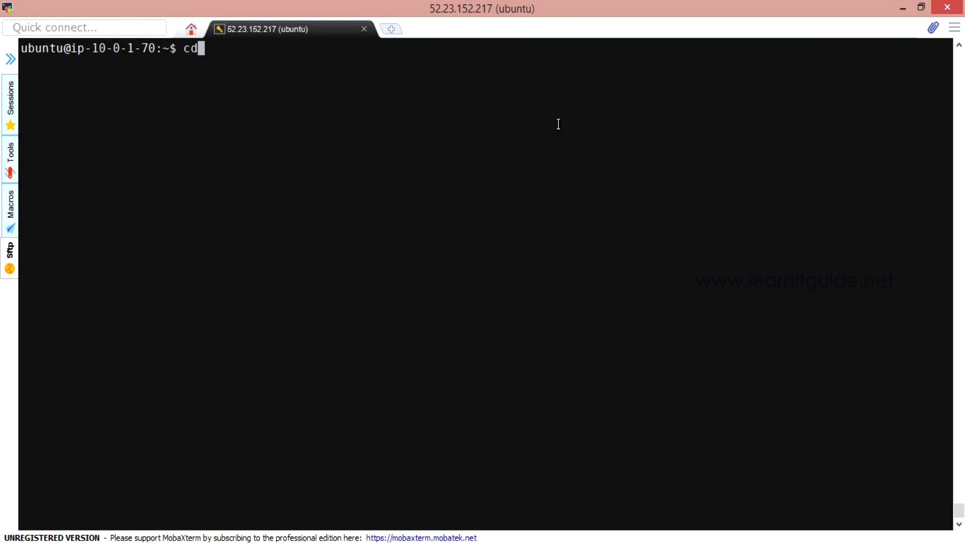
type("kubernetes-knote/")
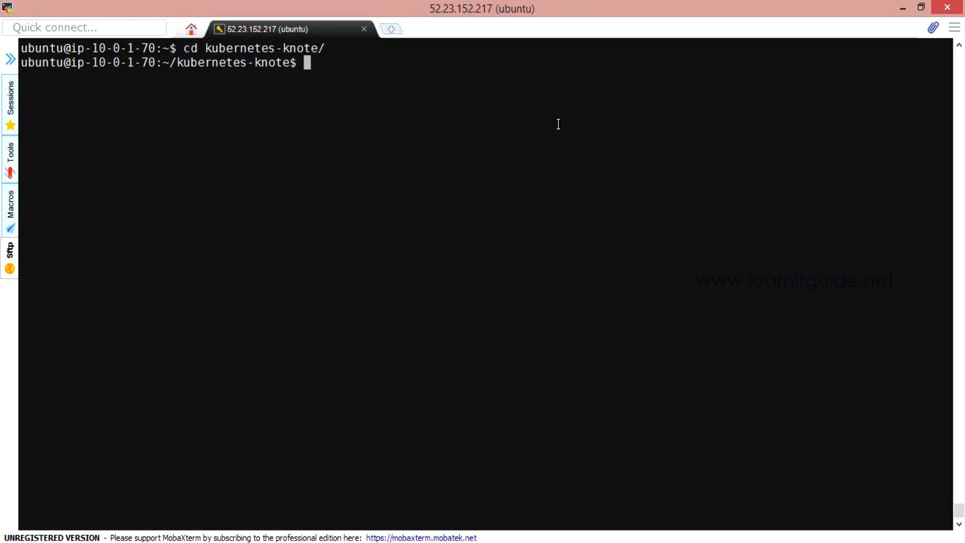
type("ll")
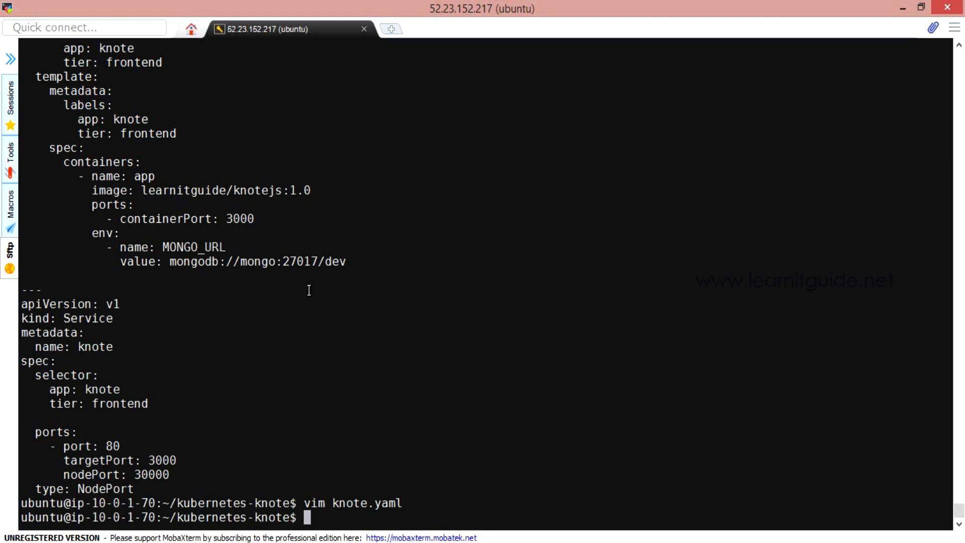
type("more mongo.yaml")
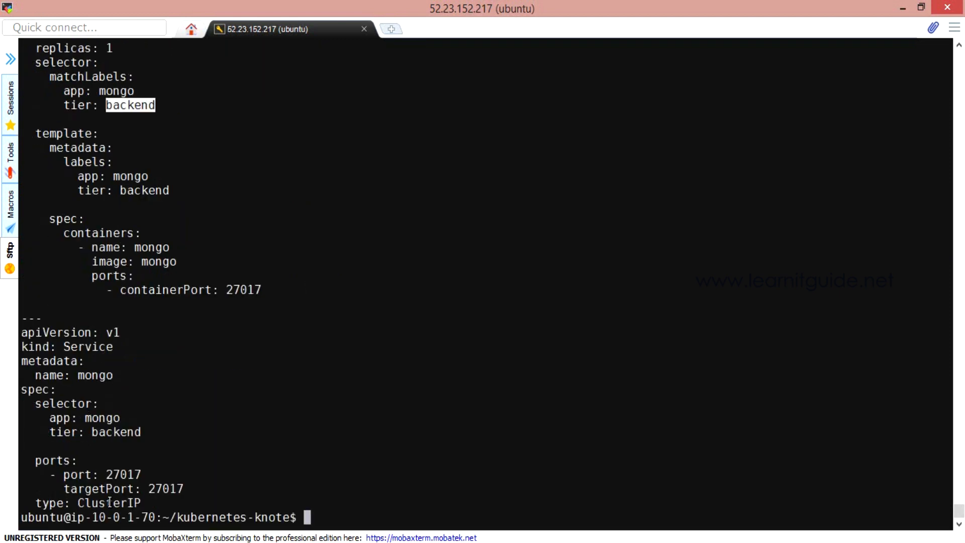
type("ll")
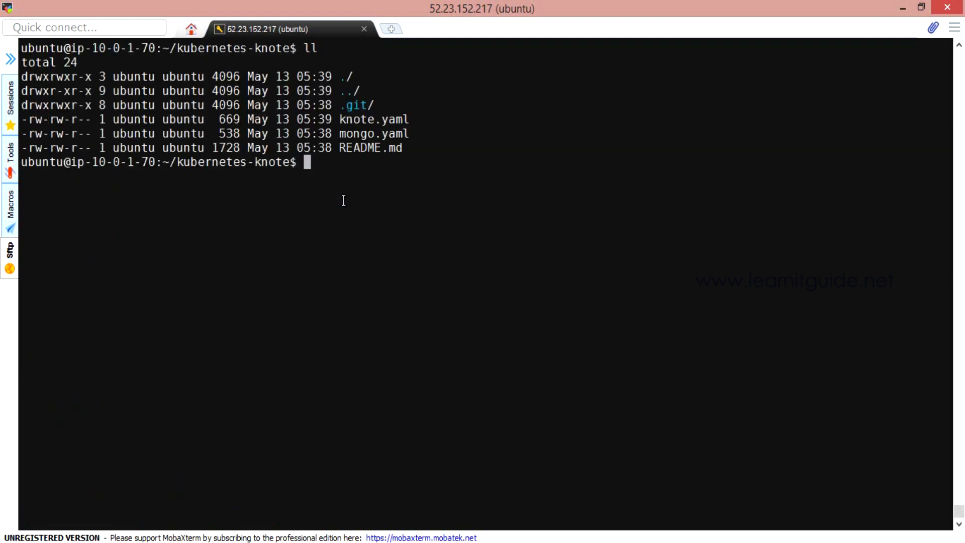
- Check the cluster's services, nodes, pods and namespaces with kubectl get
type("kubectl get svc")
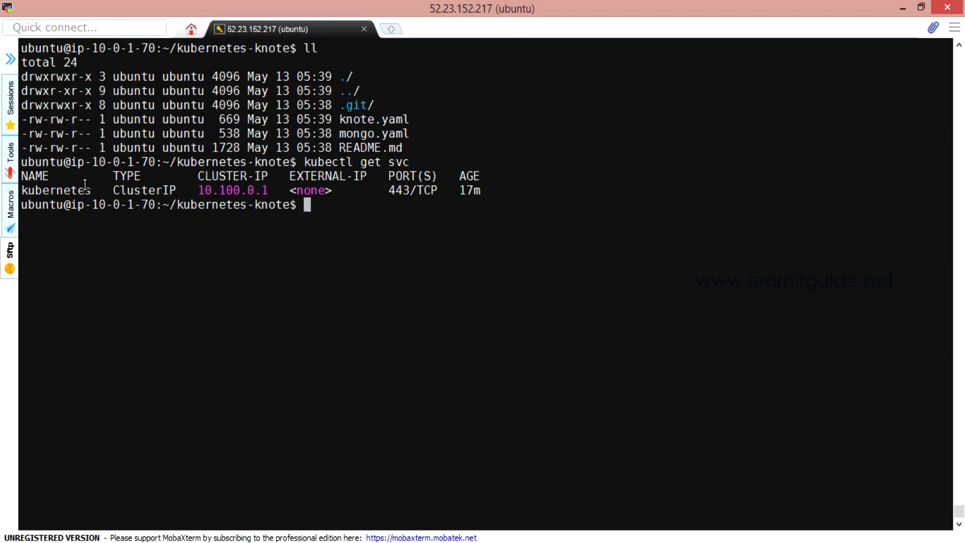
type("kubectl get nodes")
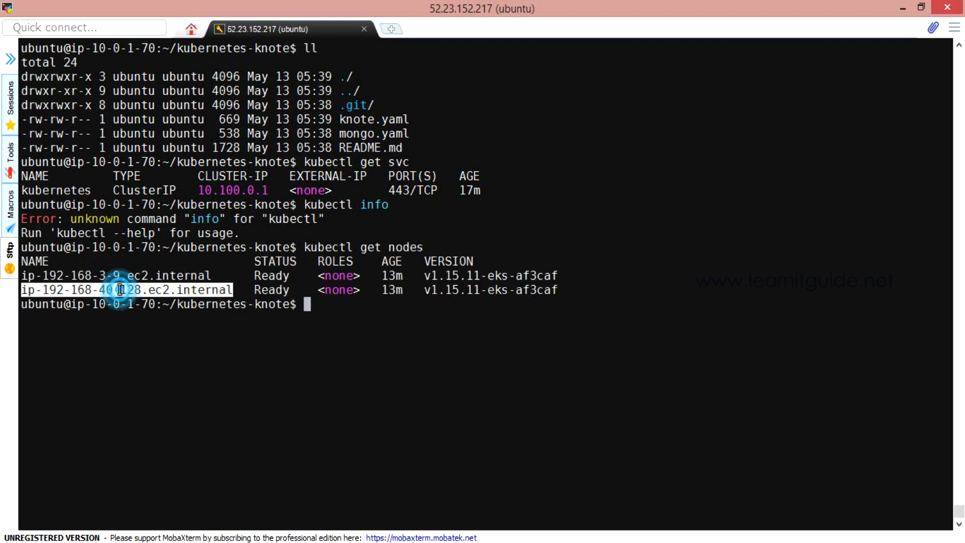
type("kubectl get pods")
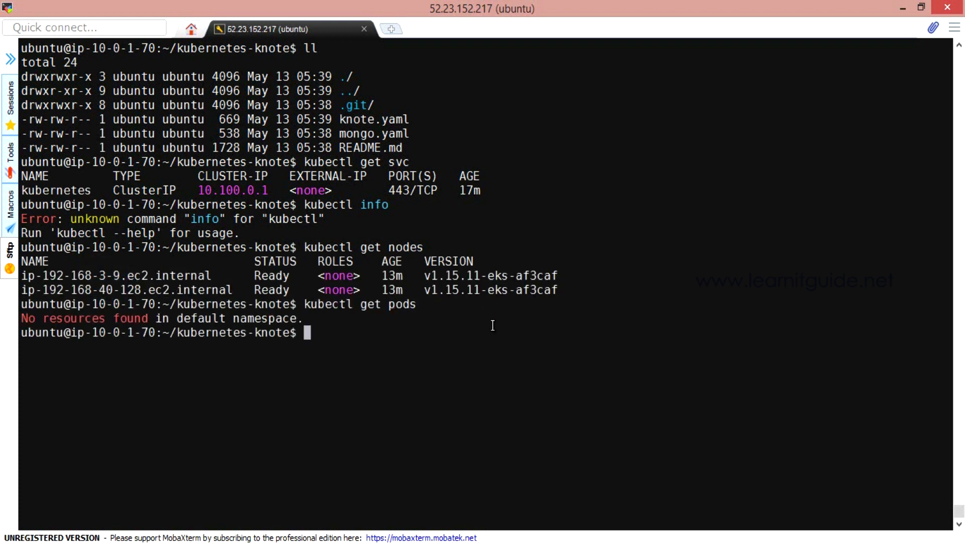
type("kubectl get ns")
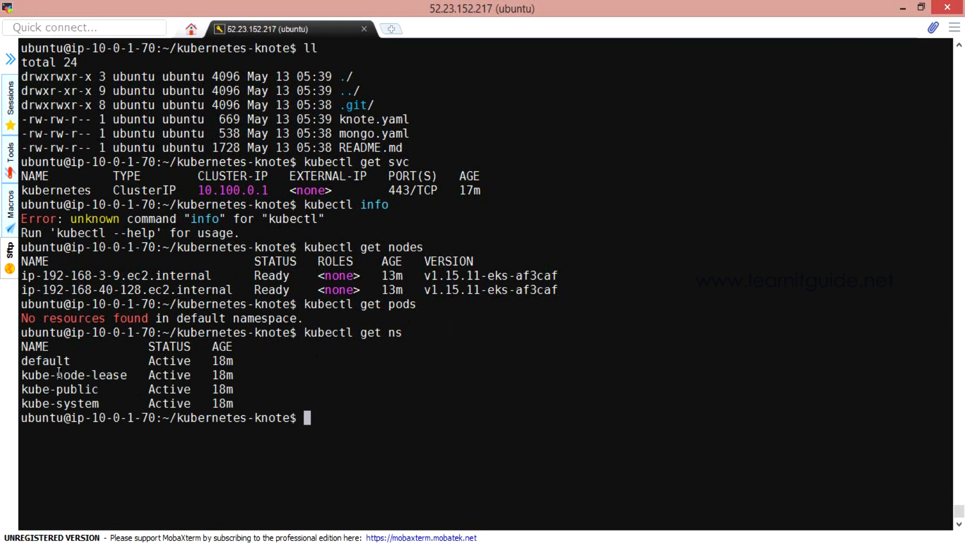
double_click(59, 375)
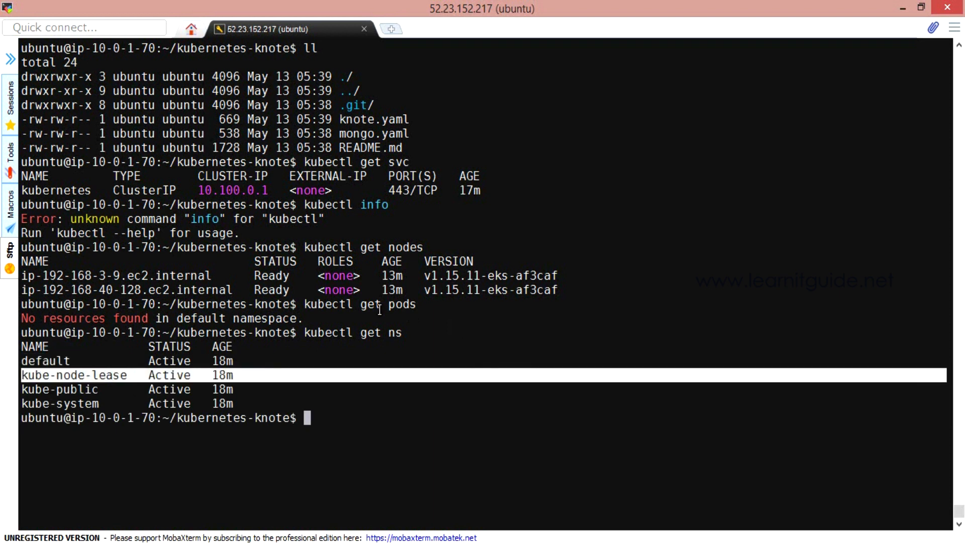
type("kube")
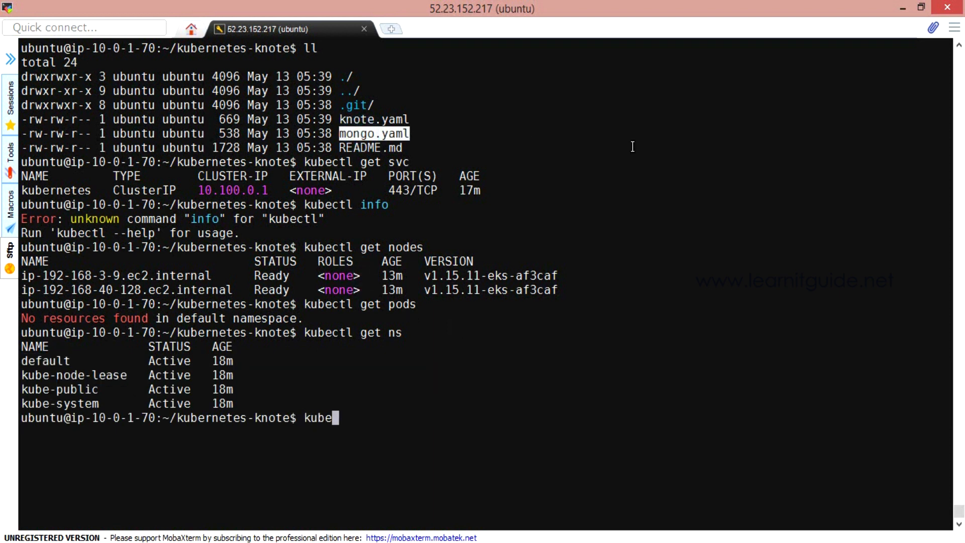
type("ctl apply -f")
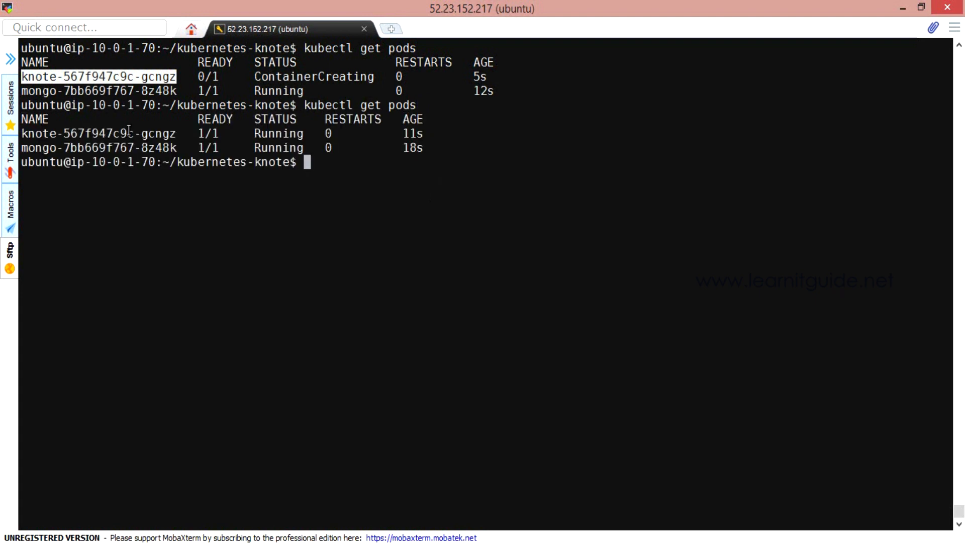
- List services, copy the knote ELB hostname, and curl it
type("kubectl get svc")
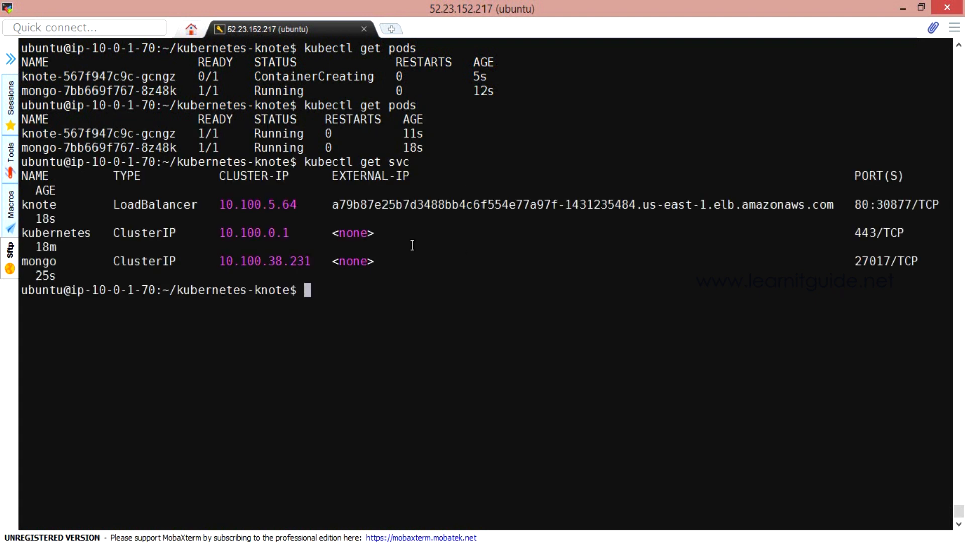
double_click(154, 204)
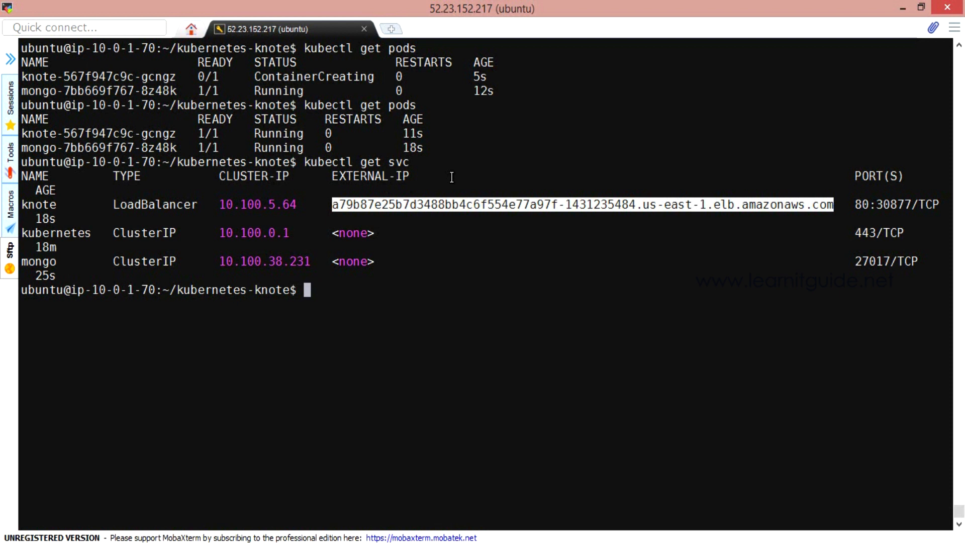
type("curl")
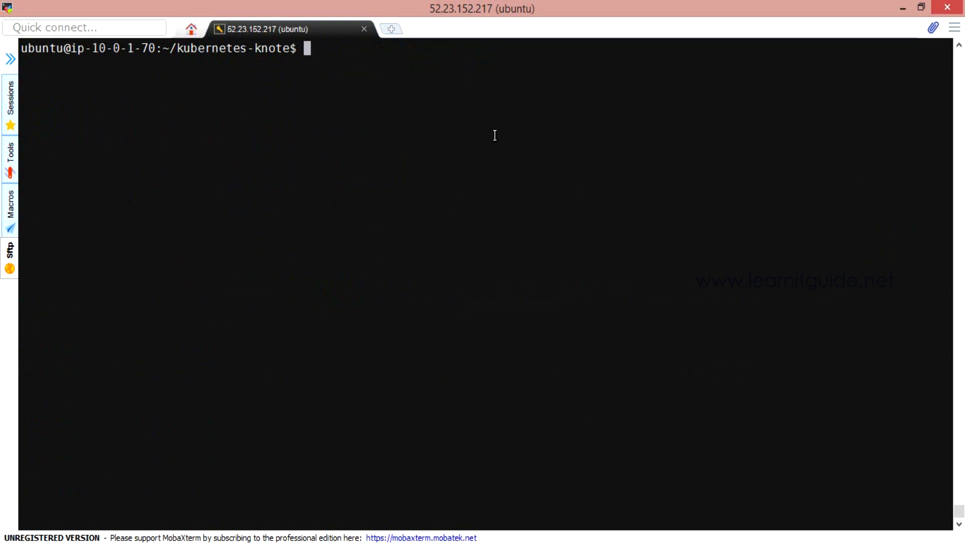
type("curl a79b87e25b7d3488bb4c6f554e77a97f-1431235484.us-east-1.elb.amazonaws.com")
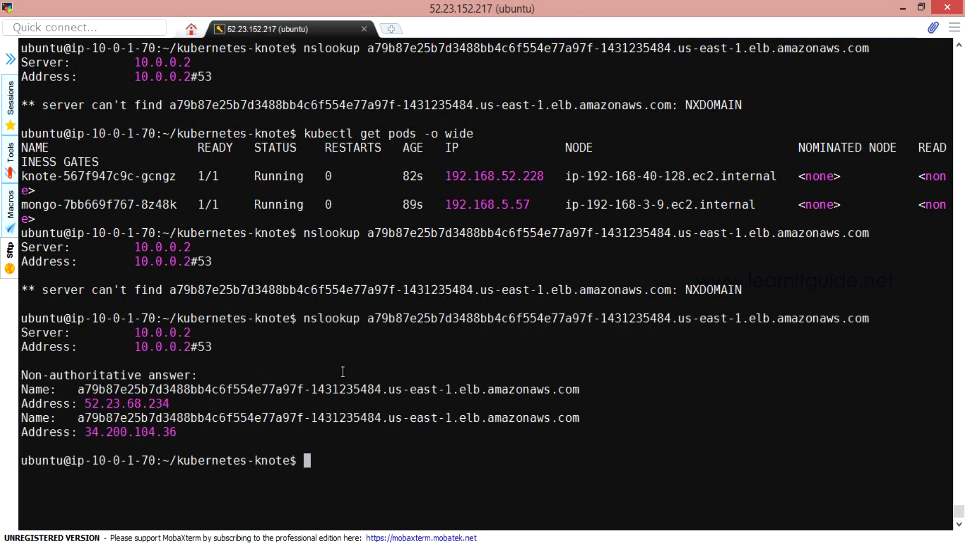
- Curl the knote ELB hostname again until it returns the knote HTML page
type("curl a79b87e25b7d3488bb4c6f554e77a97f-1431235484.us-east-1.elb.amazonaws.com")
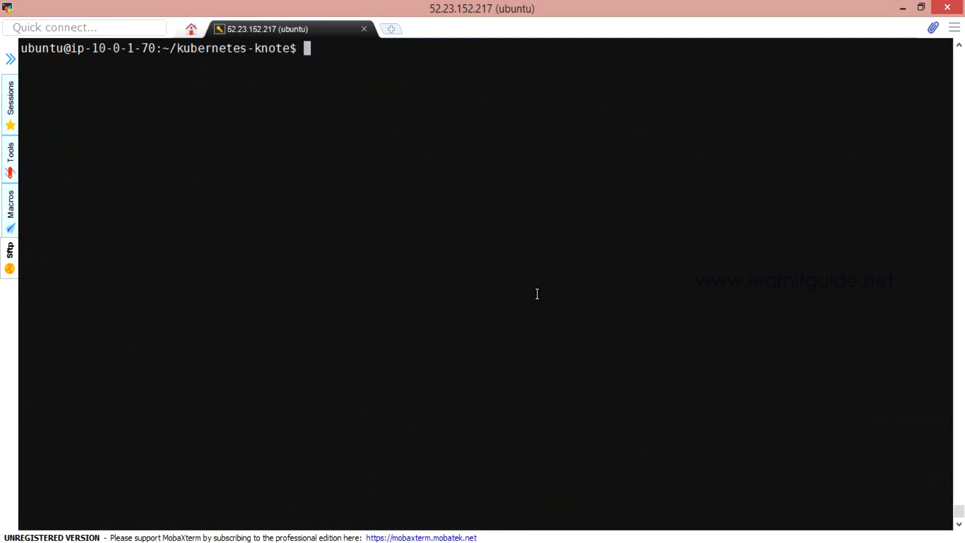
type("curl a79b87e25b7d3488bb4c6f554e77a97f-1431235484.us-east-1.elb.amazonaws.com")
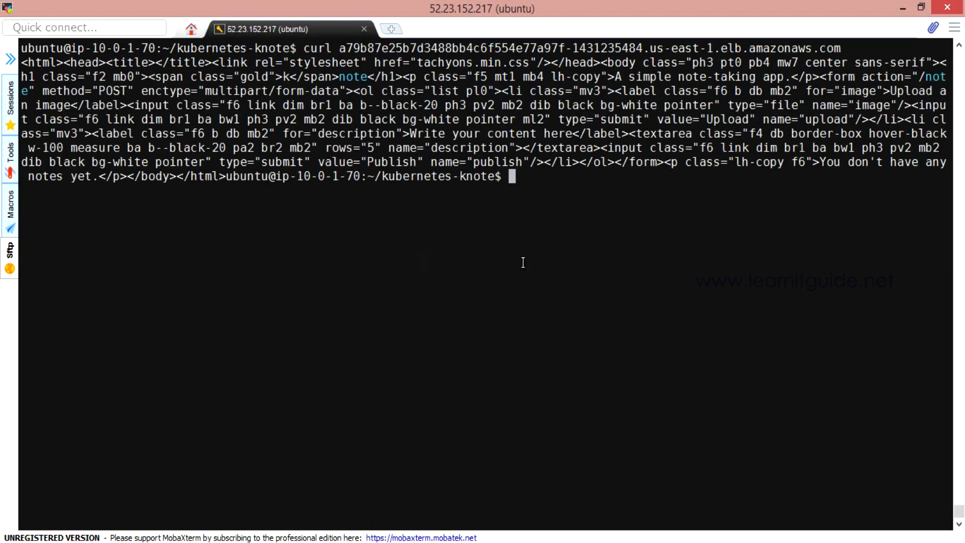
type("somedom")
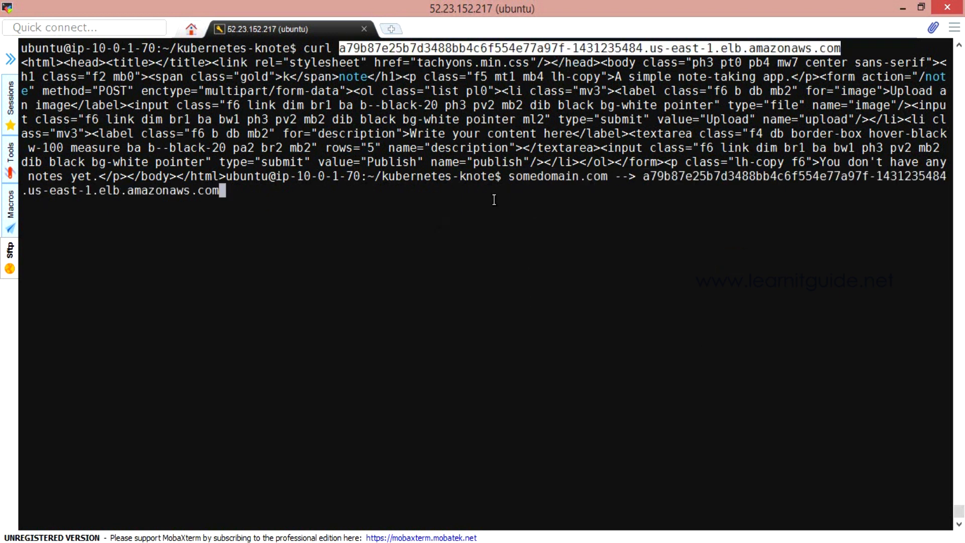
double_click(557, 176)
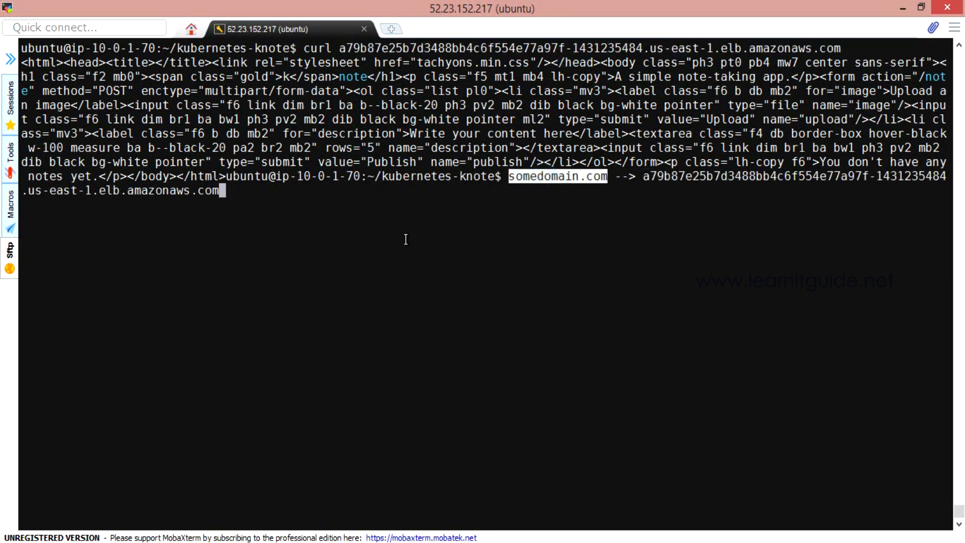
key("ctrl+c")
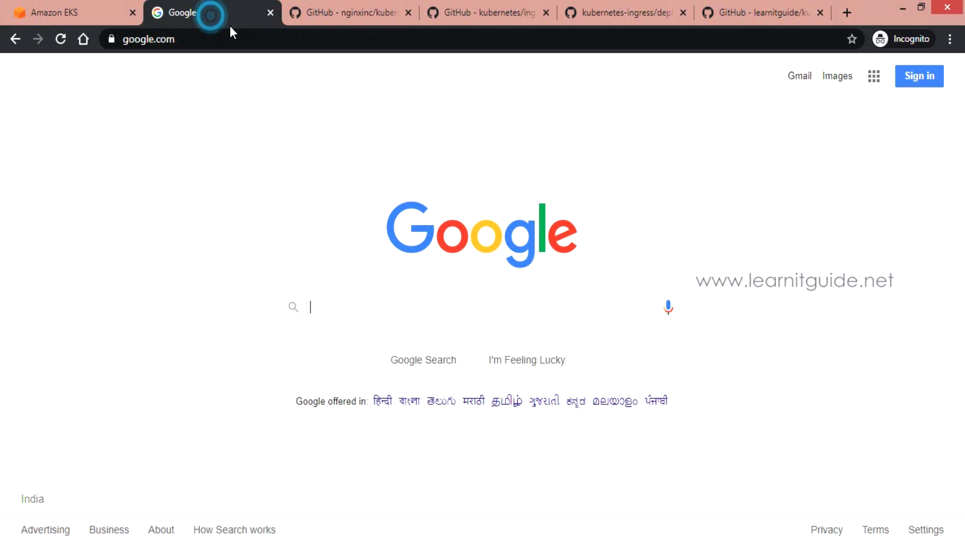
- Load knote at the ELB hostname and publish a note reading 'testingh'
type("a79b87e25b7d3488bb4c6f554e77a97f-1431235484.us-east-1.elb.amazonaws.com")
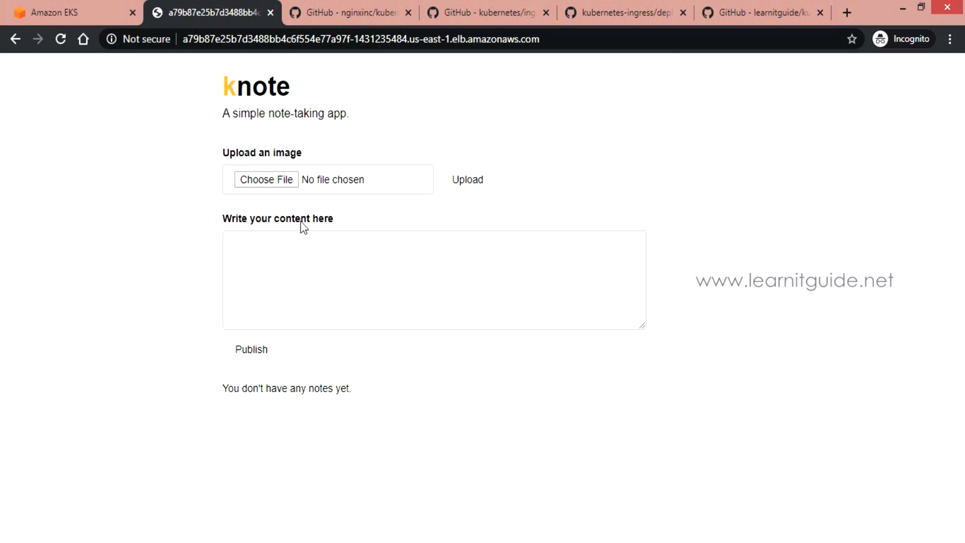
type("te")
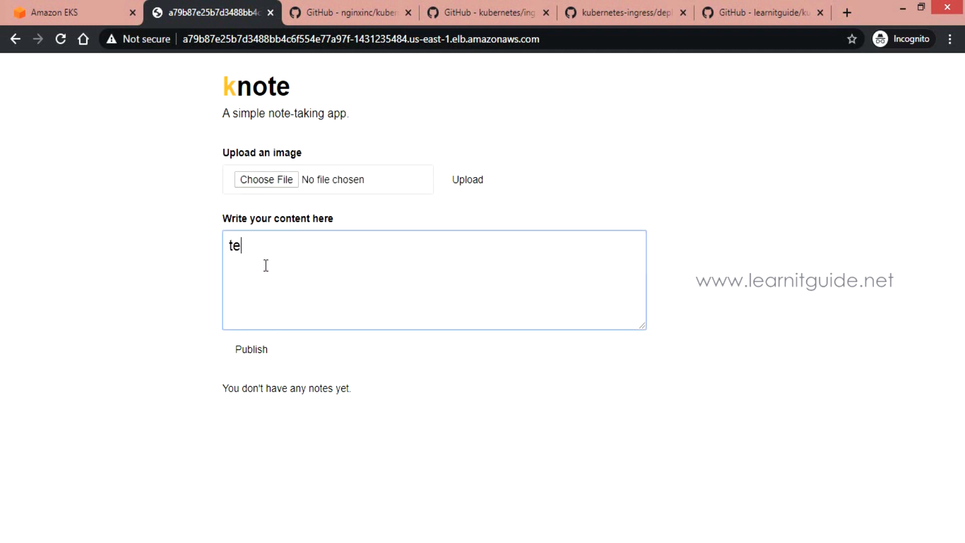
left_click(251, 350)
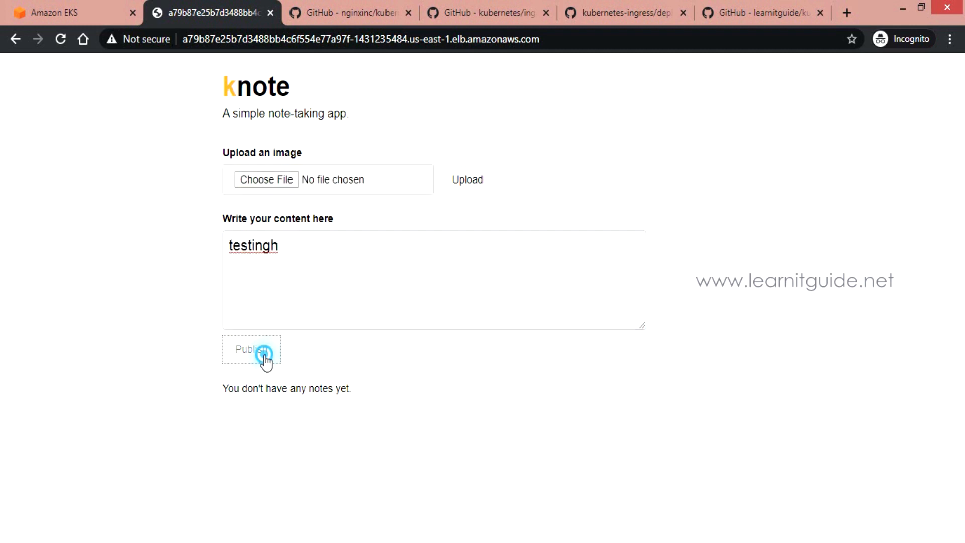
left_click(252, 349)
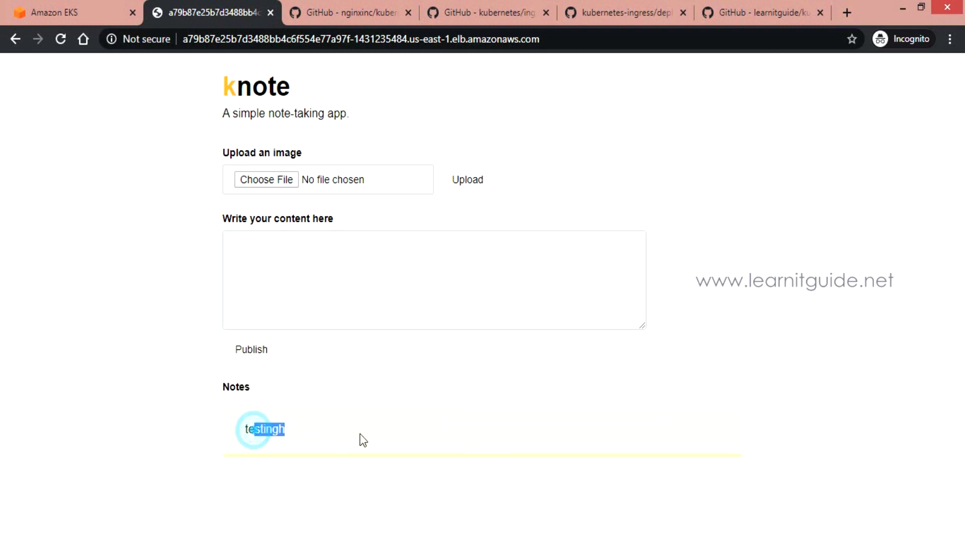